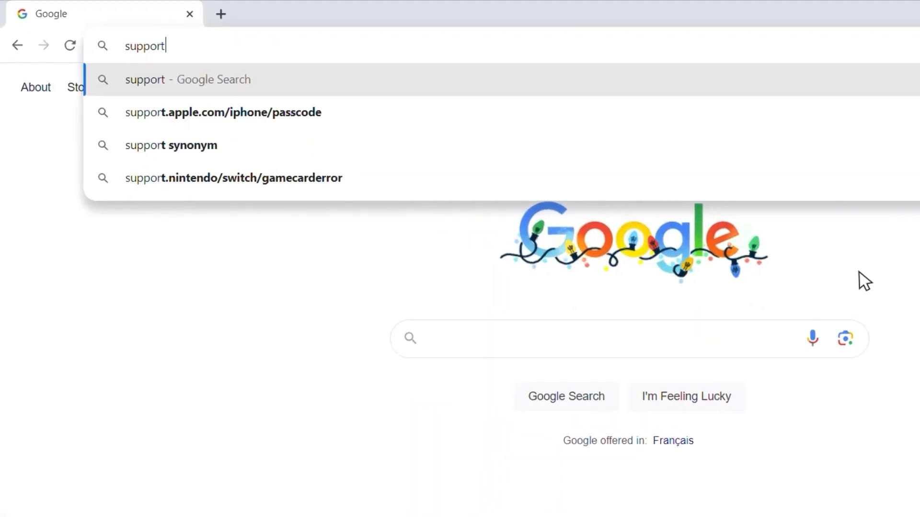
- Search support.avigilon.com for 'Download nabr' and open the 'How to Use nABR for ACC' article
text(.avigilon.c)
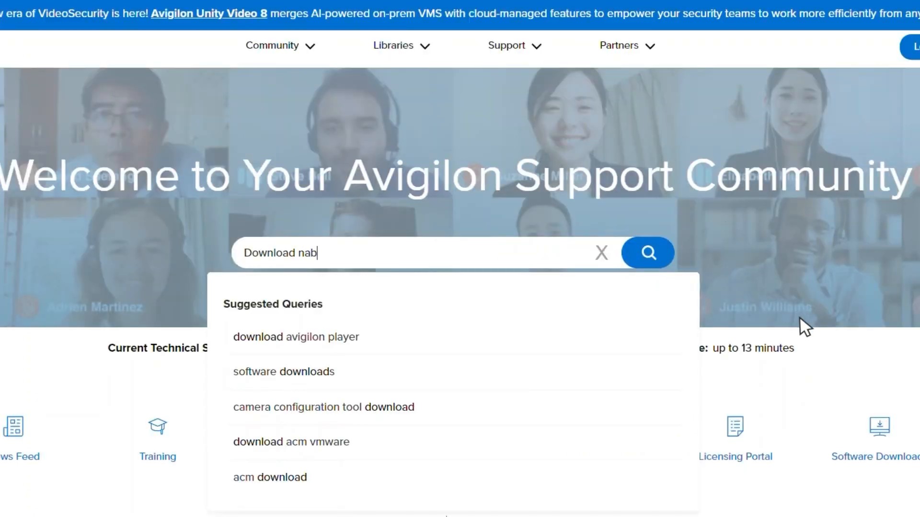
text(r)
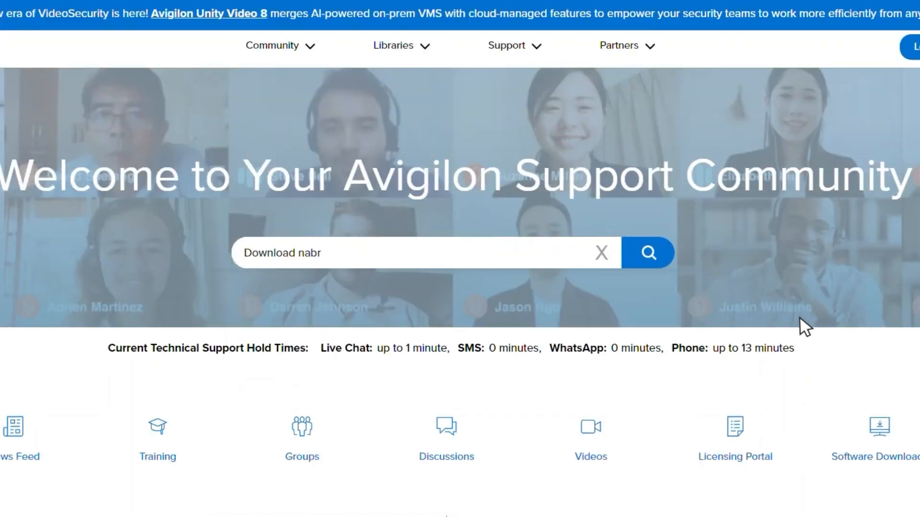
click(648, 253)
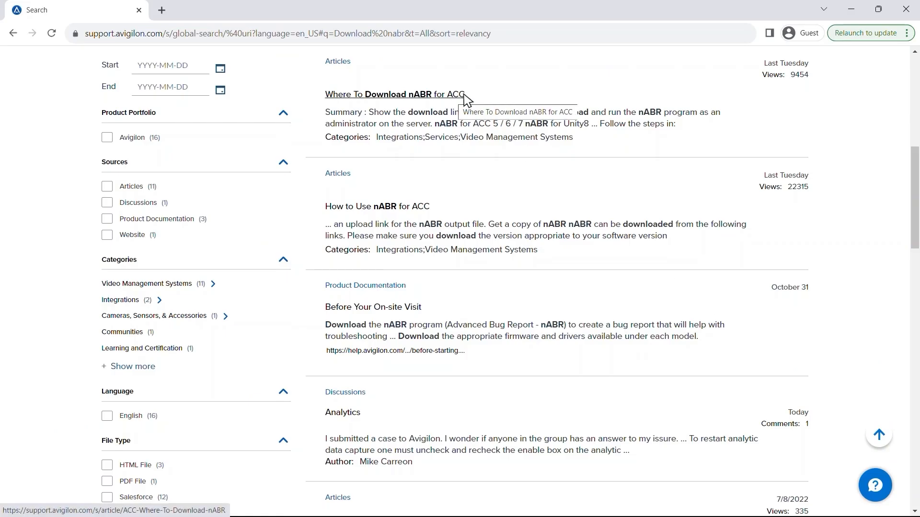
click(378, 206)
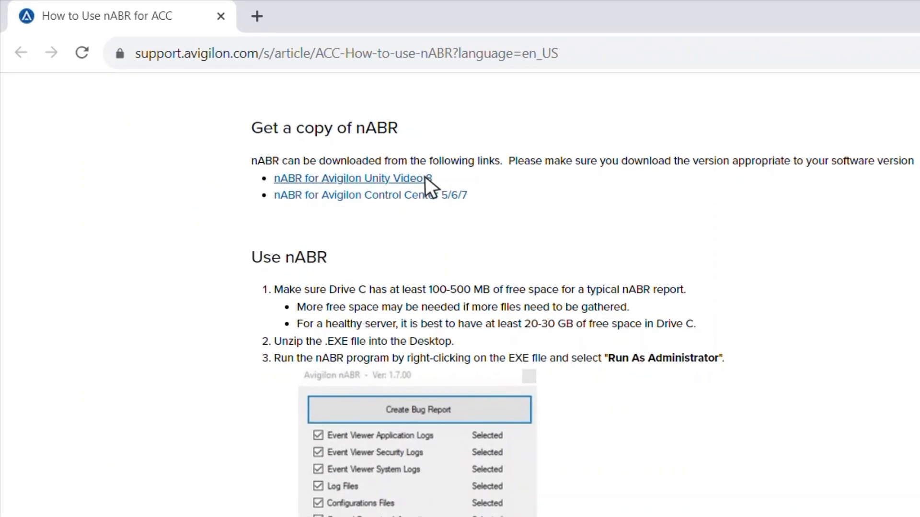
- Download the nABR 1.80.434.0 for Unity zip via the Avigilon Unity Video link to the Desktop
click(350, 179)
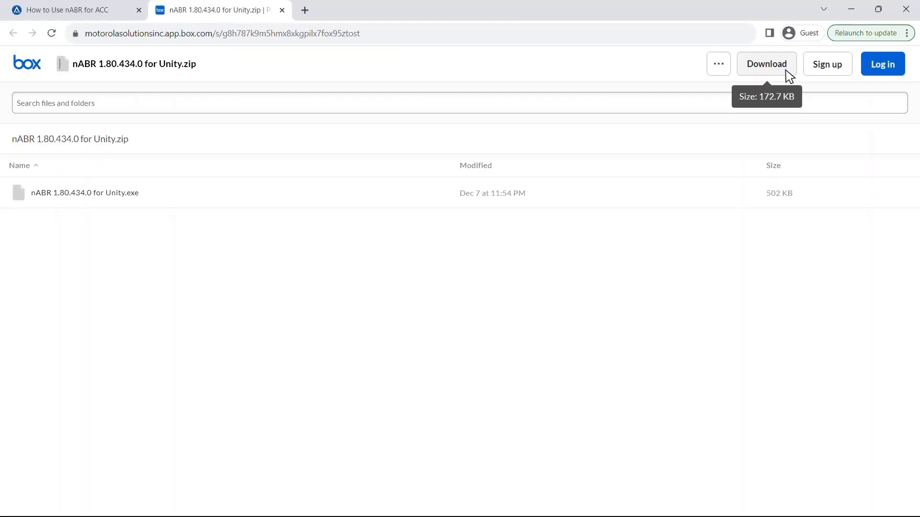
click(767, 65)
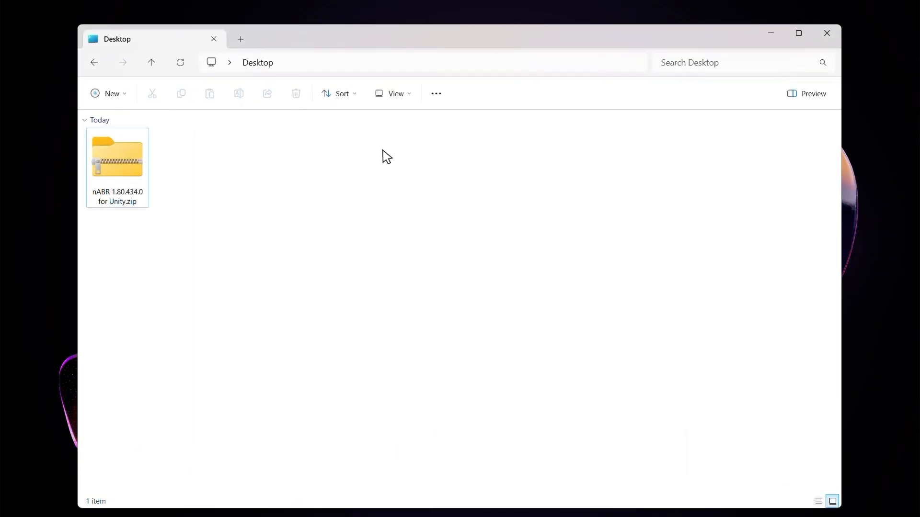
- Run the nABR for Unity exe from the Desktop zip as administrator, allowing it past SmartScreen
click(117, 156)
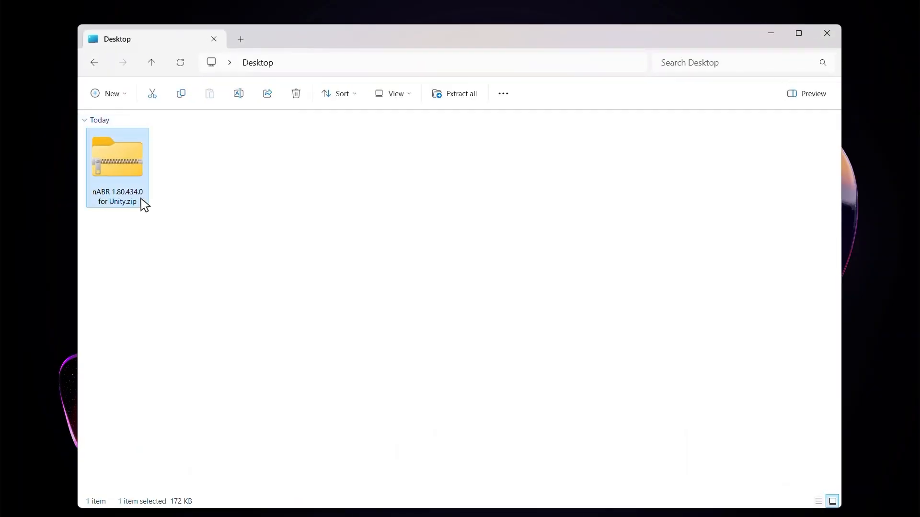
double_click(117, 156)
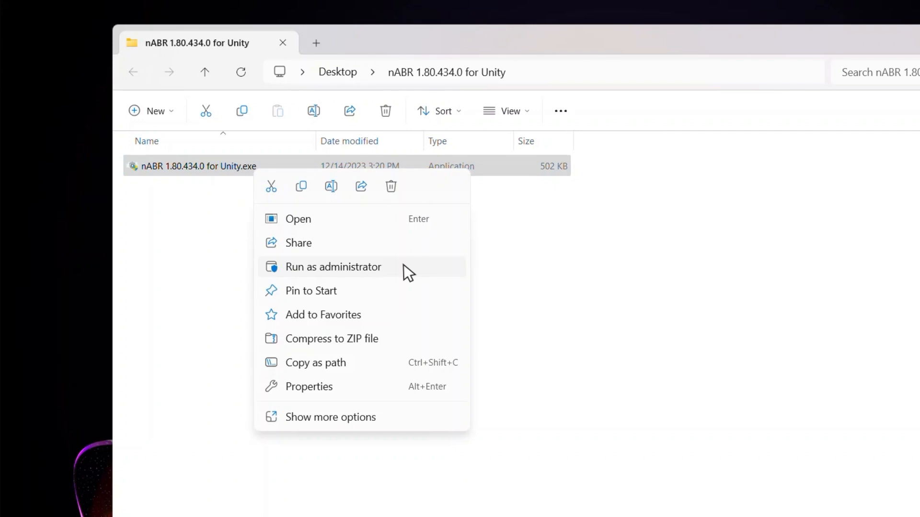
click(333, 266)
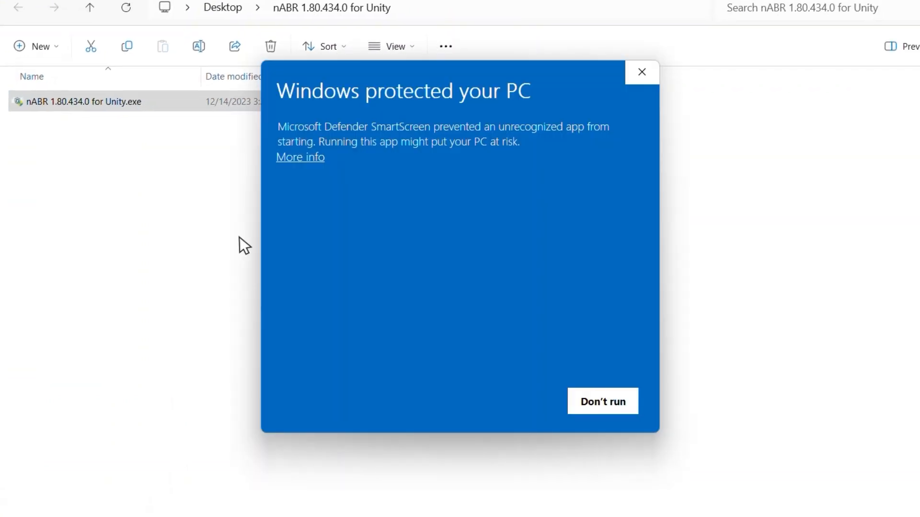
mouse_move(320, 161)
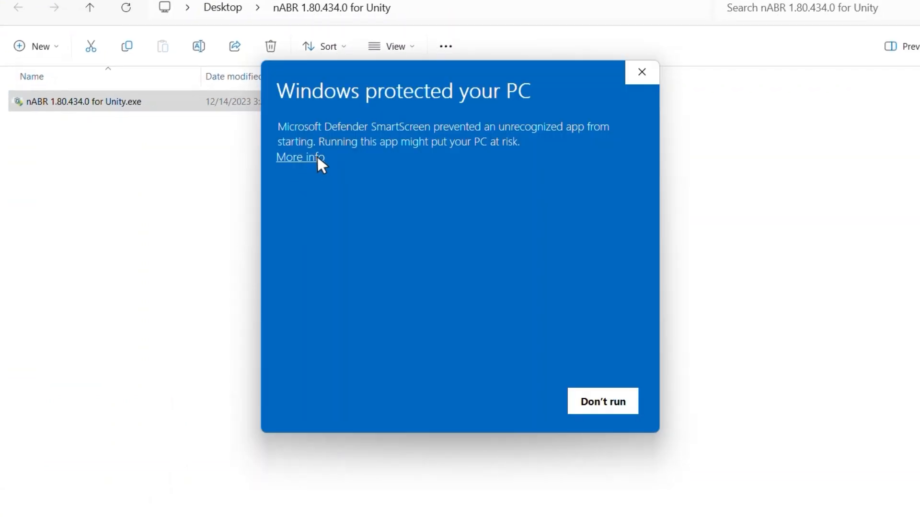
click(299, 157)
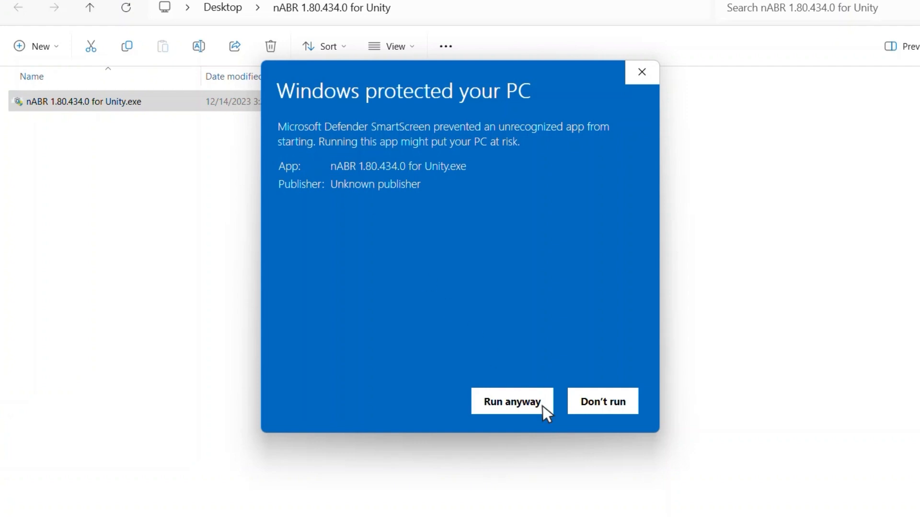
click(512, 401)
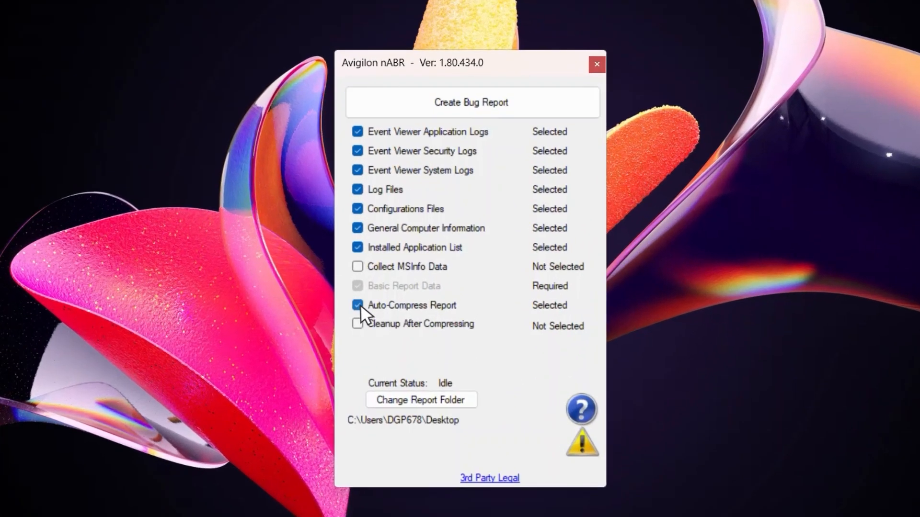
- Create the bug report with Auto-Compress Report left checked
click(547, 340)
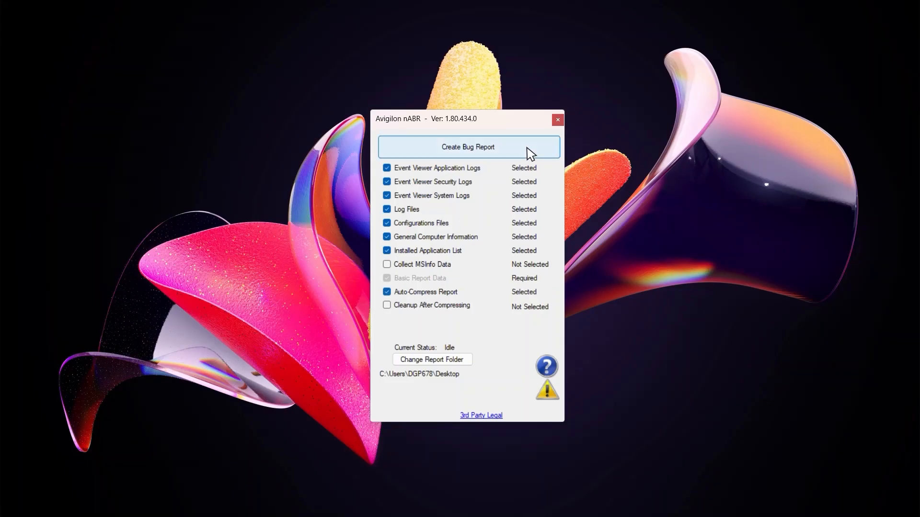
mouse_move(712, 397)
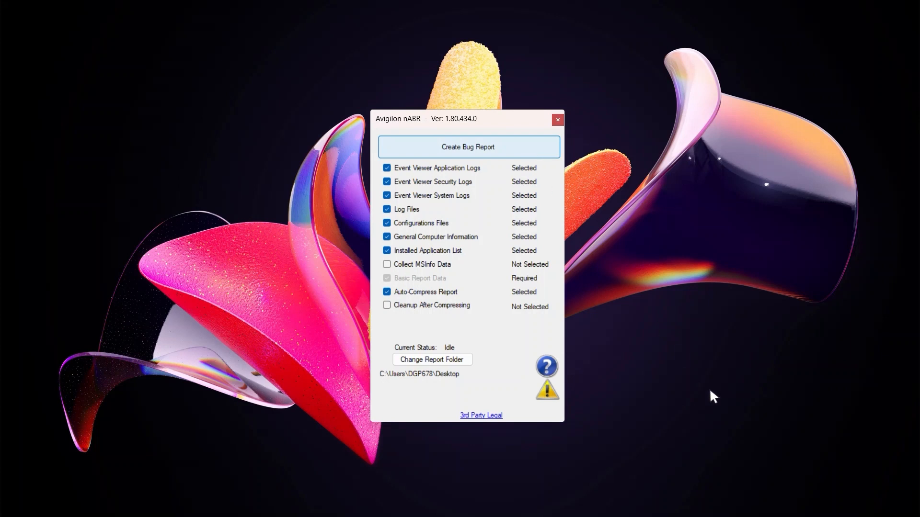
click(468, 147)
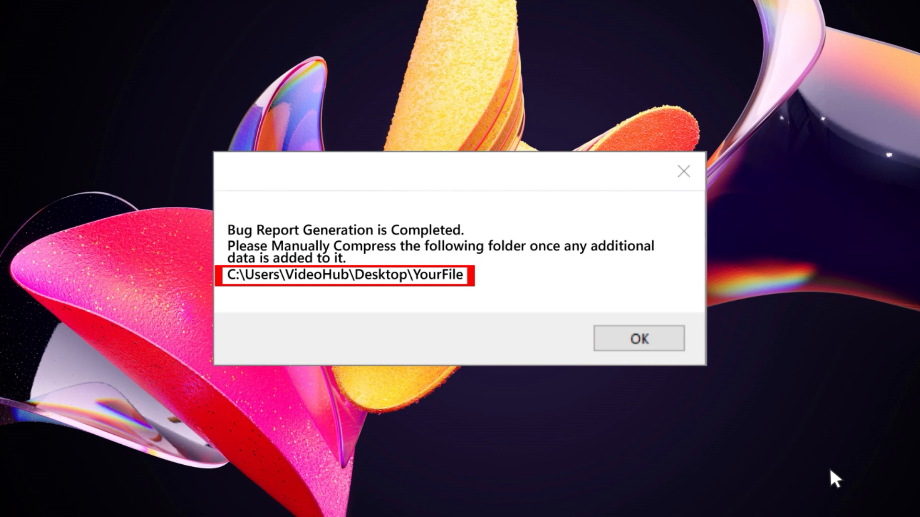
mouse_move(678, 343)
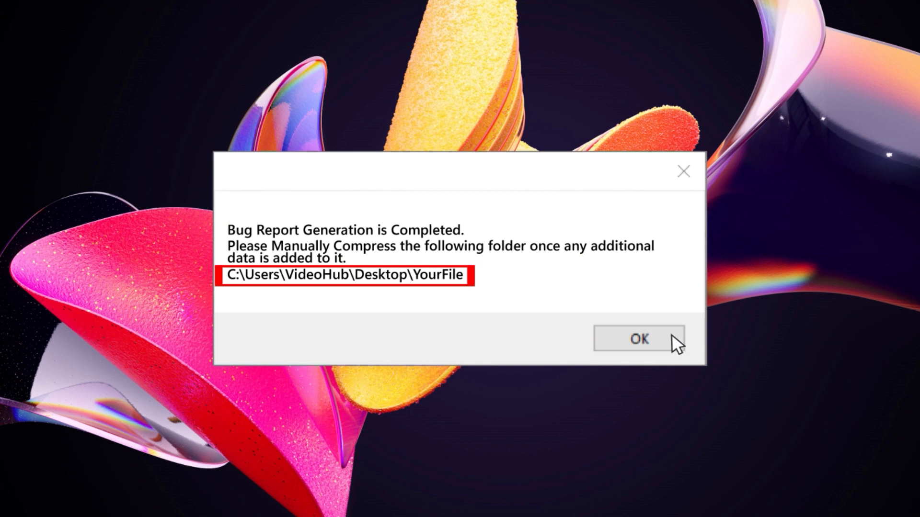
- Dismiss the completion message and view the dated zipped report on the Desktop
click(638, 340)
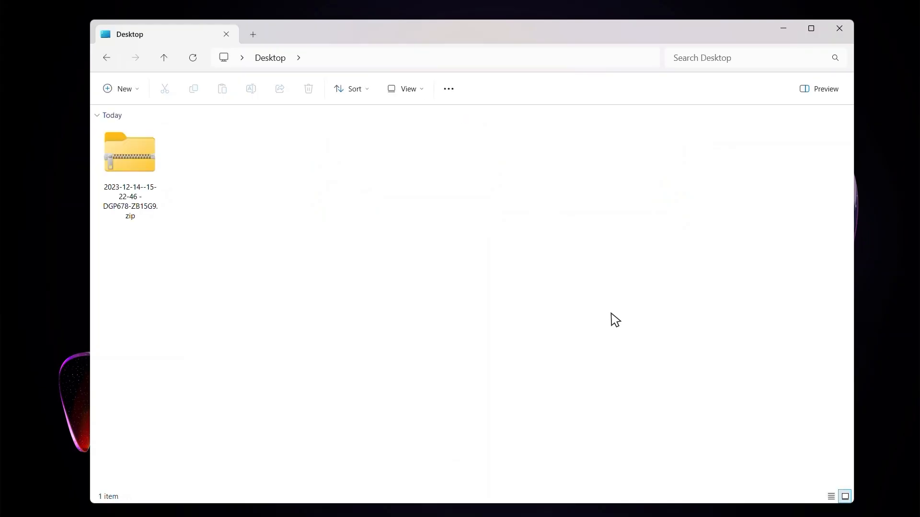
click(130, 153)
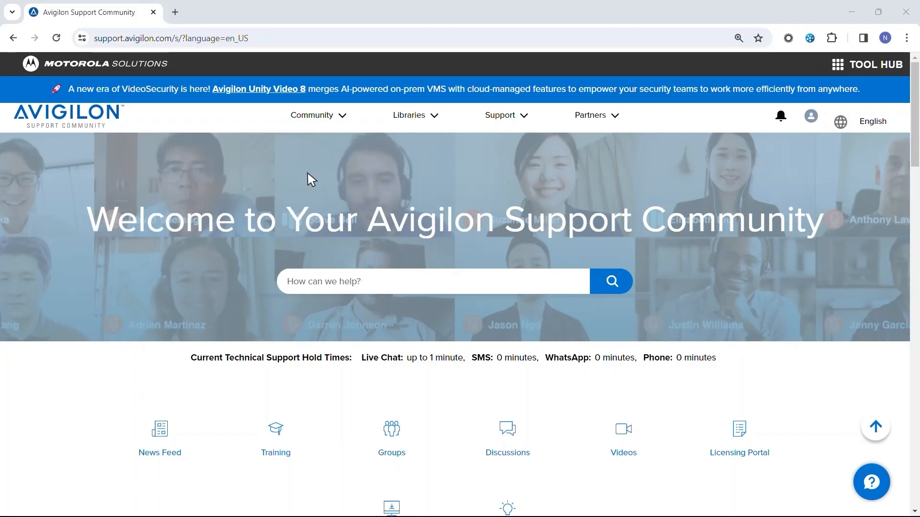
- Open the Create A Support Case form from the Support menu's Create a Case entry
click(499, 115)
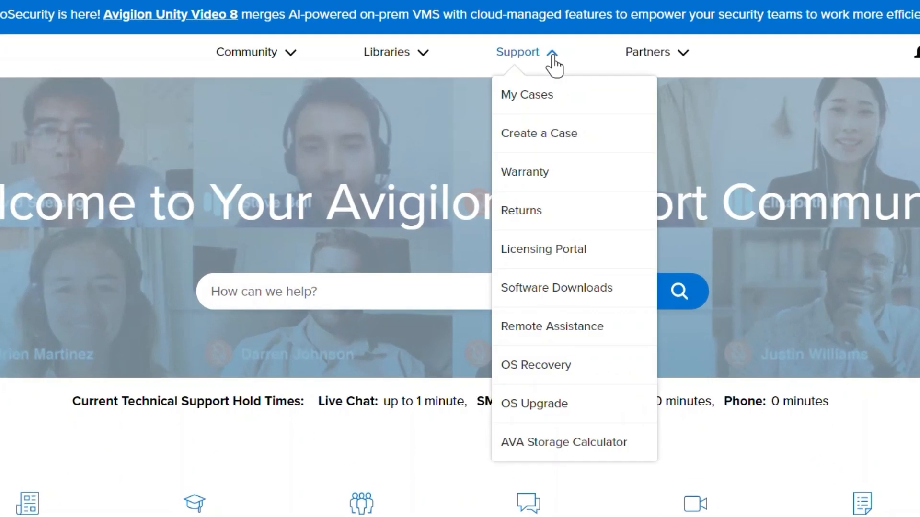
mouse_move(620, 148)
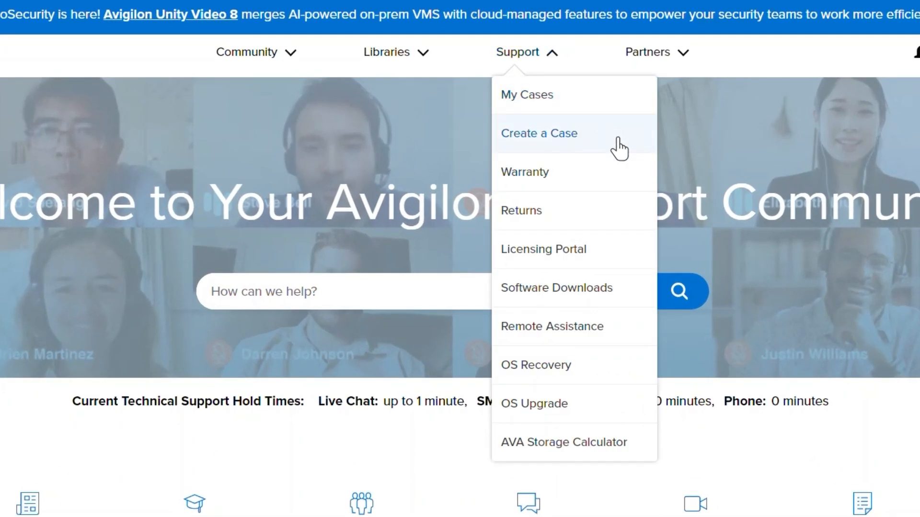
click(537, 133)
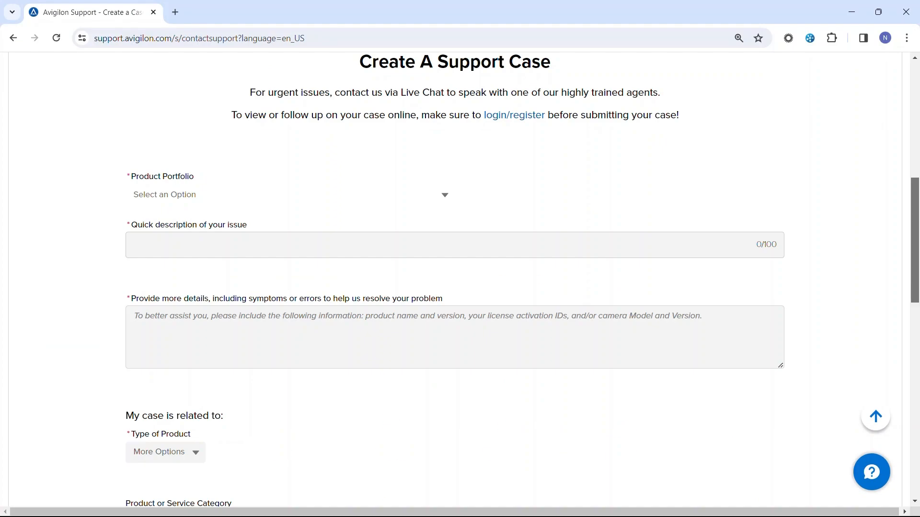